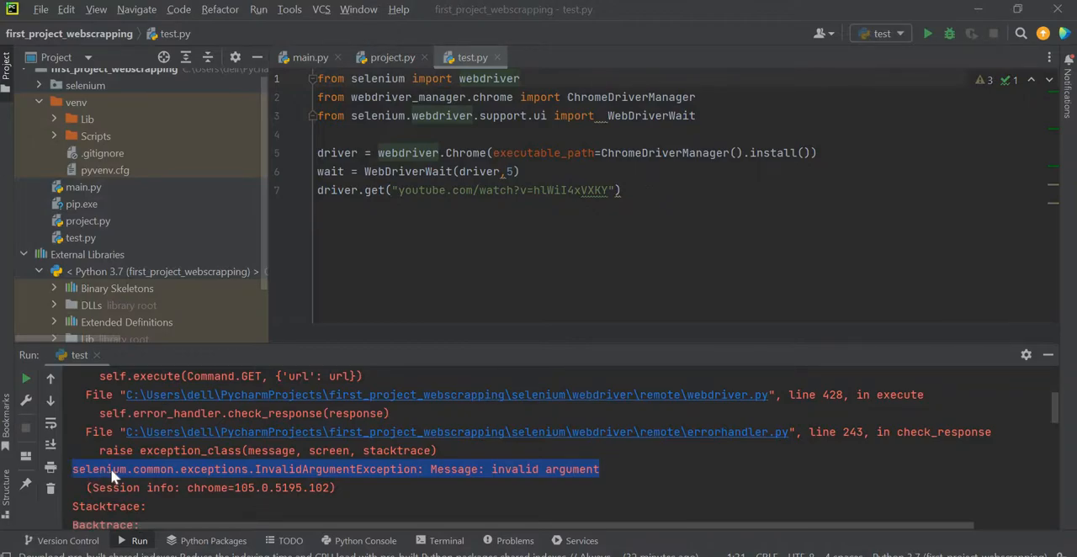
mouse_move(259, 482)
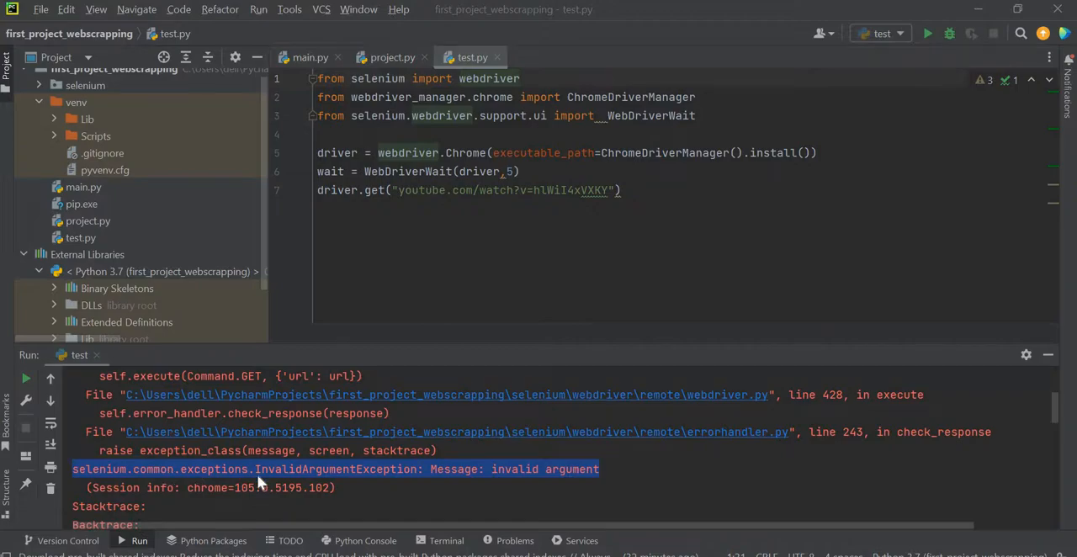
mouse_move(397, 481)
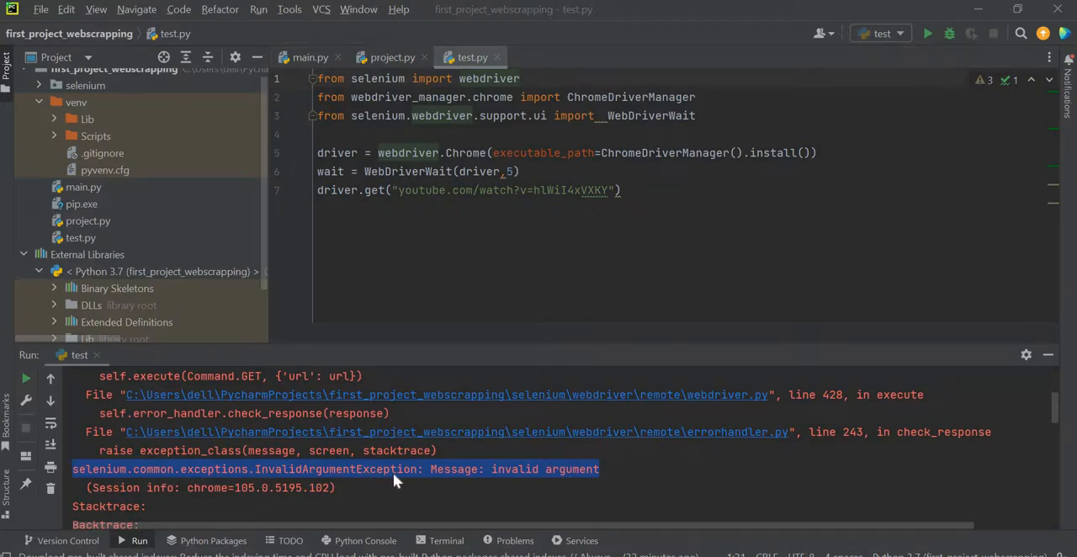
mouse_move(531, 481)
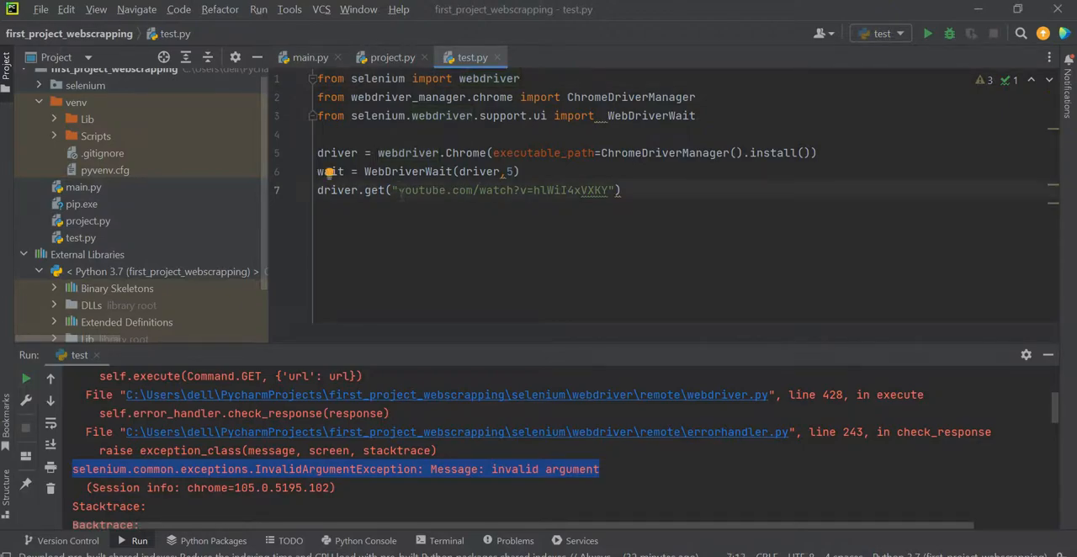
type("http")
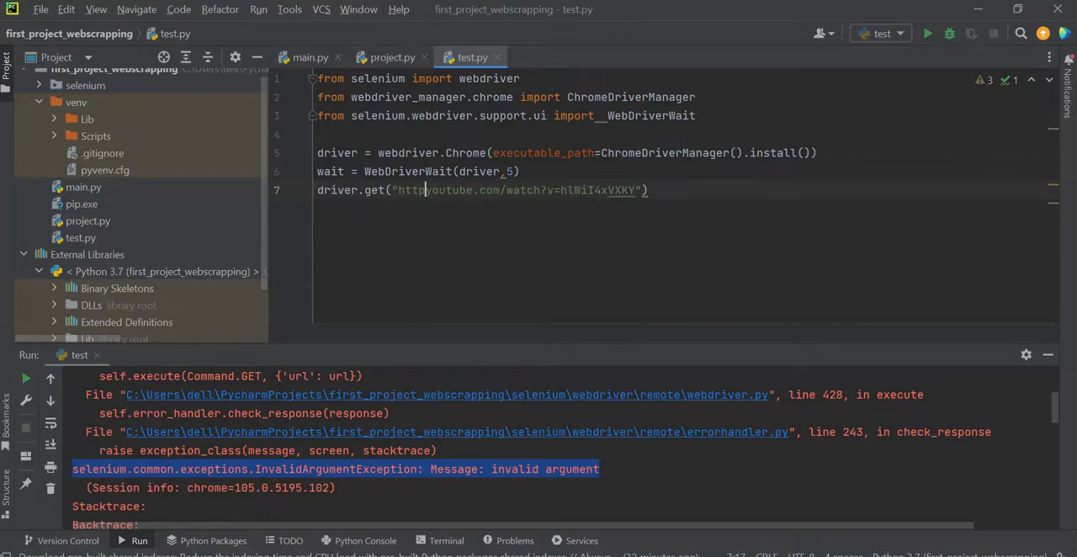
type("/")
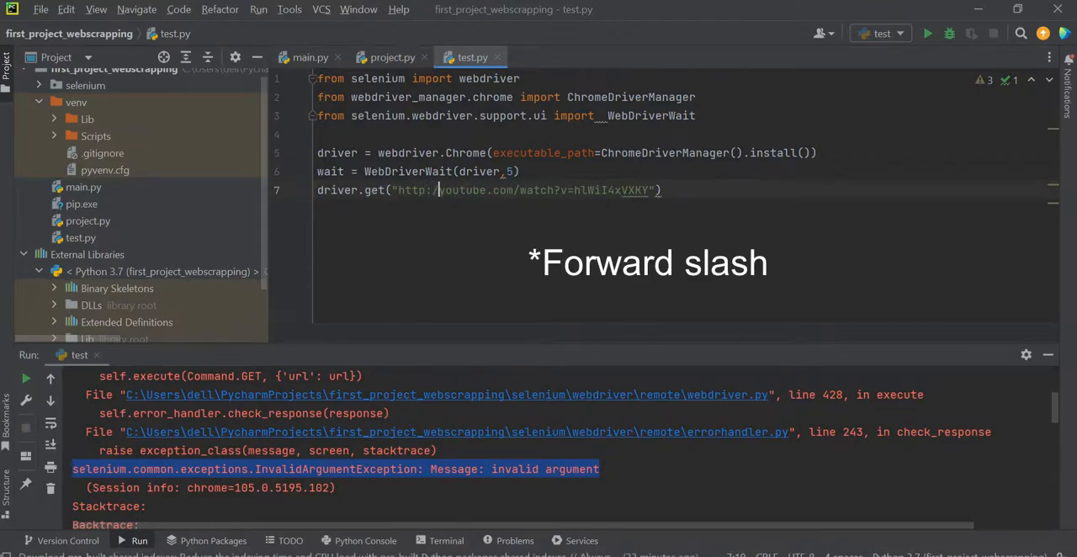
type("www.")
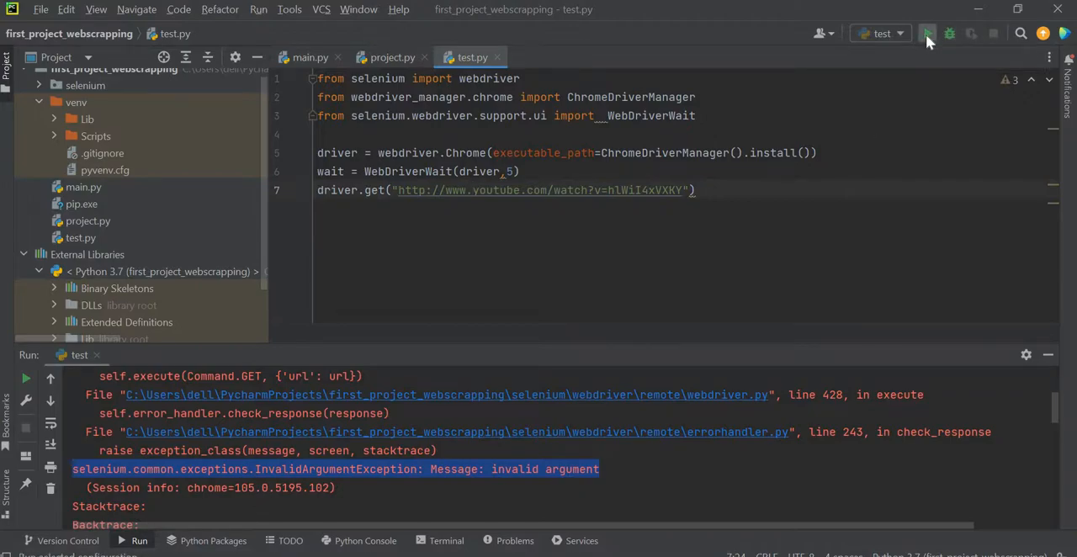
Rerun the 'test' configuration so Chrome launches under automated control without the error
left_click(925, 34)
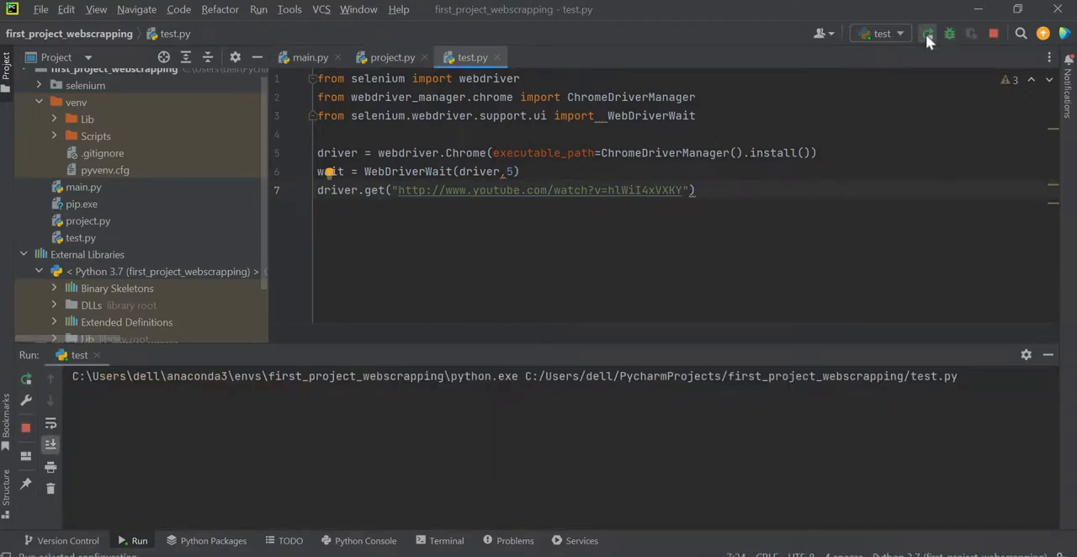
left_click(926, 34)
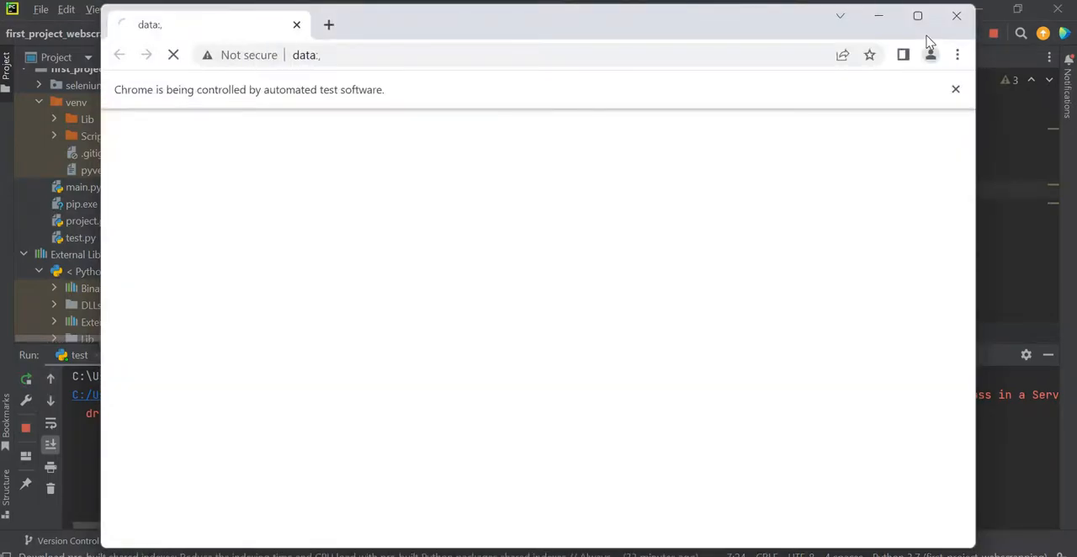